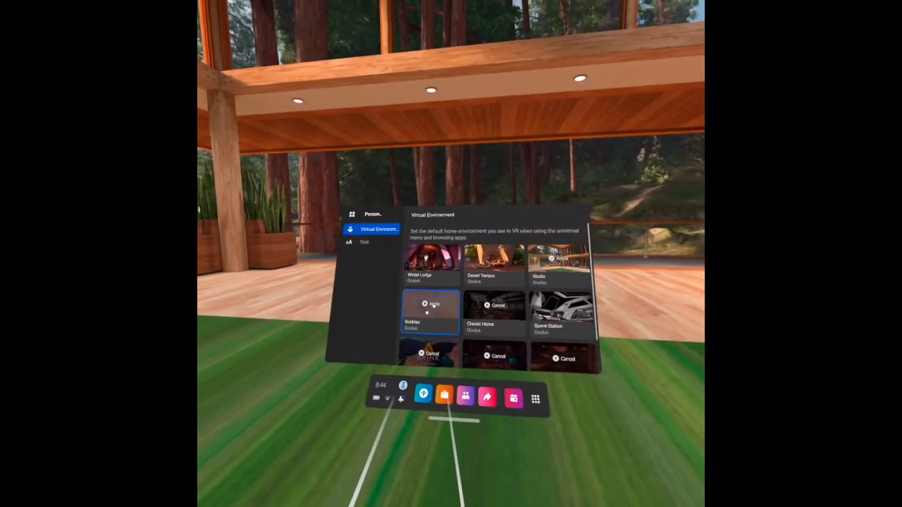
# Step: Preview environment tiles, landing on the pastel pink sky with floating spheres
pyautogui.click(432, 305)
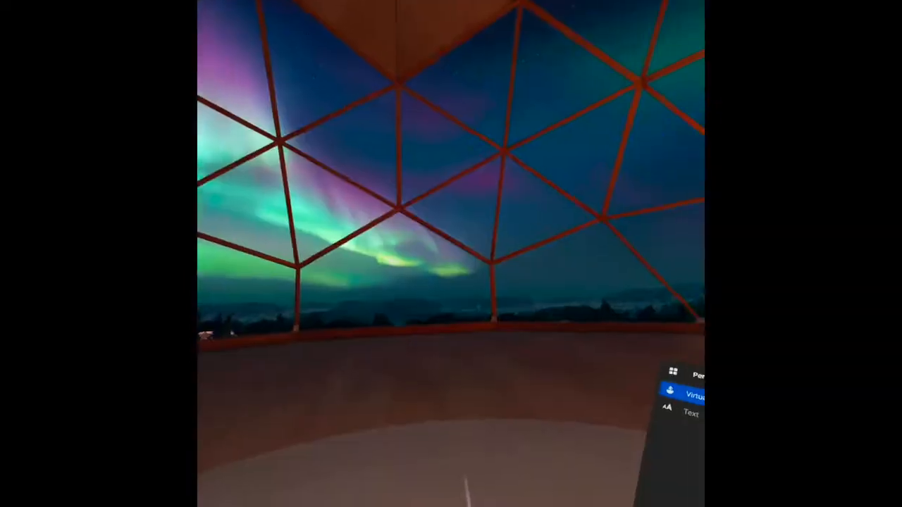
pyautogui.click(691, 394)
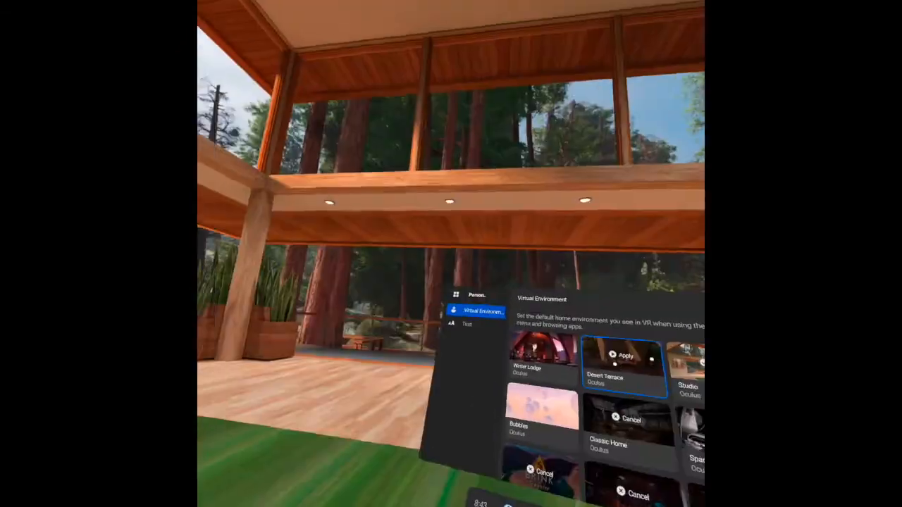
pyautogui.click(626, 355)
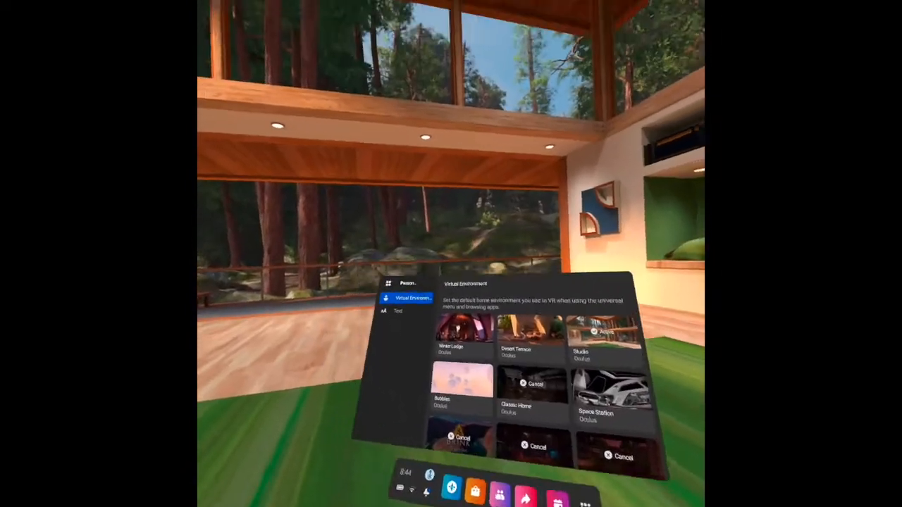
pyautogui.click(462, 381)
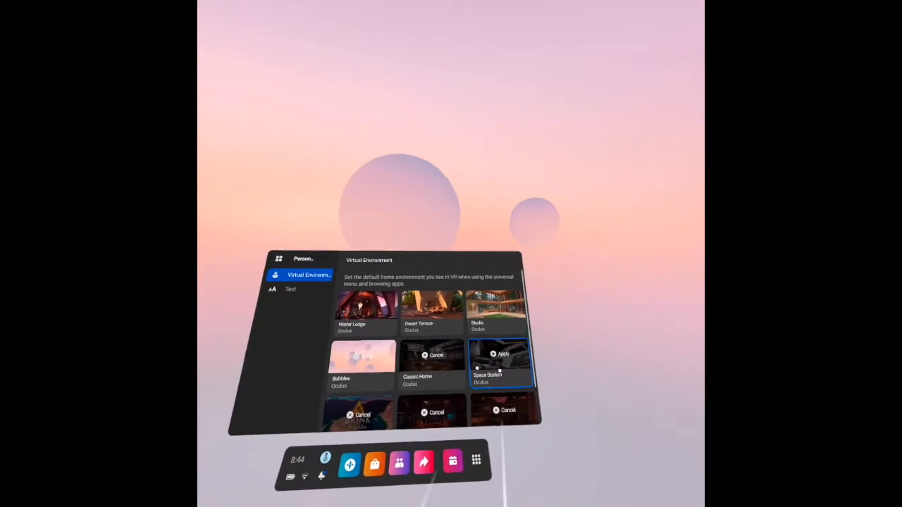
# Step: Switch the surroundings to the snowy mountain lodge environment
pyautogui.click(503, 354)
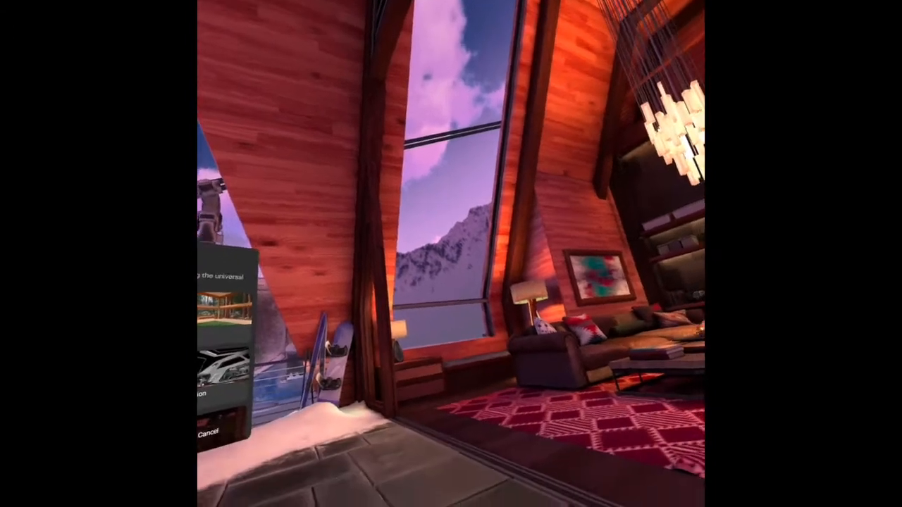
pyautogui.moveTo(451, 254)
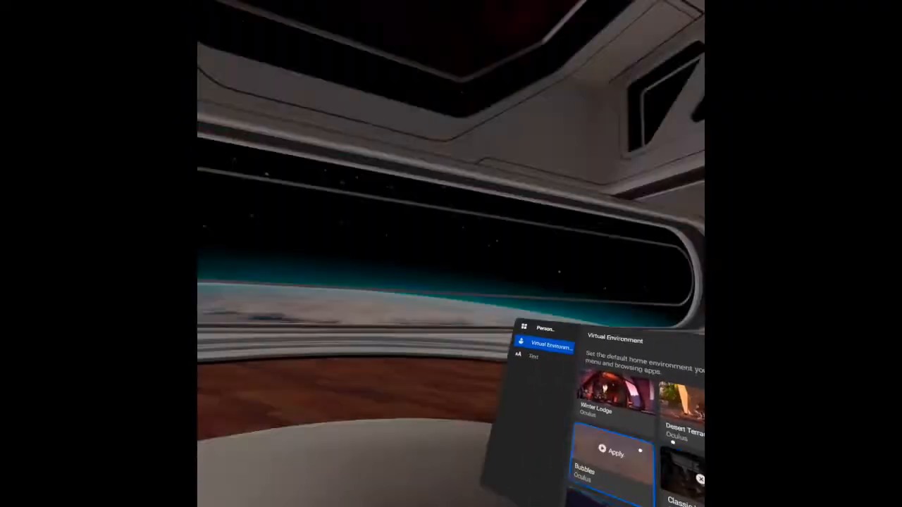
pyautogui.moveTo(451, 254)
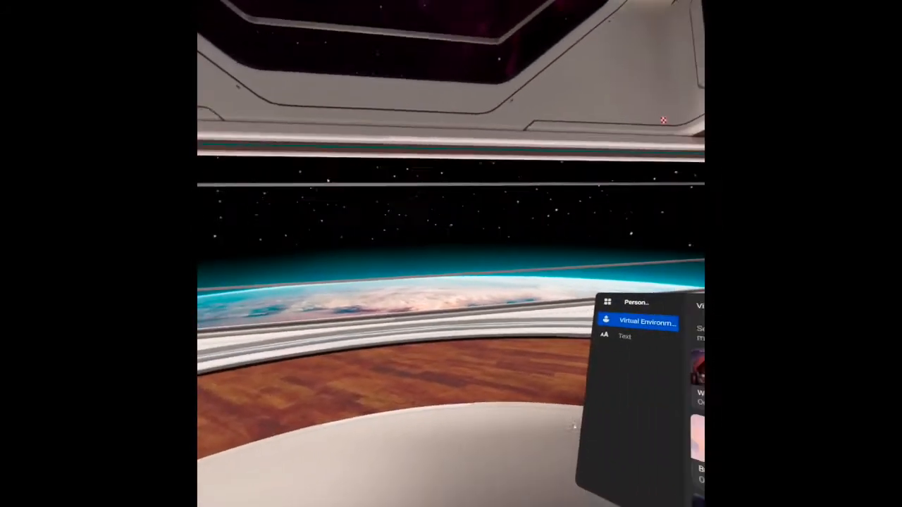
# Step: Bring up the Apps library inside the new Space Station environment
pyautogui.click(643, 321)
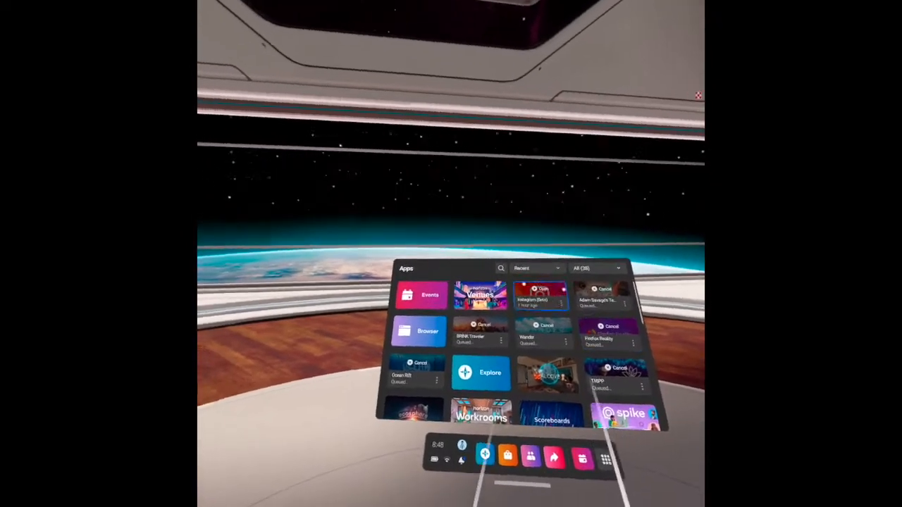
pyautogui.moveTo(451, 281)
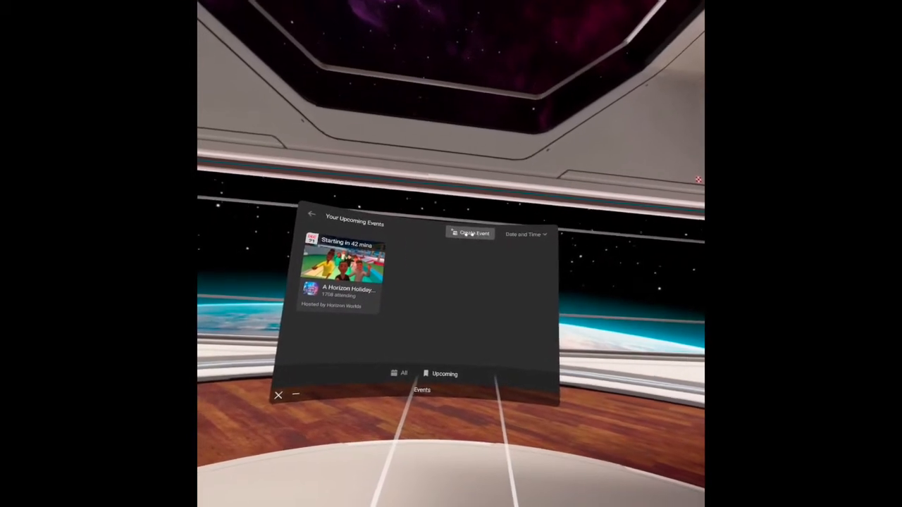
# Step: Start a new event draft via Create Event, defaulting to today, one hour
pyautogui.click(473, 234)
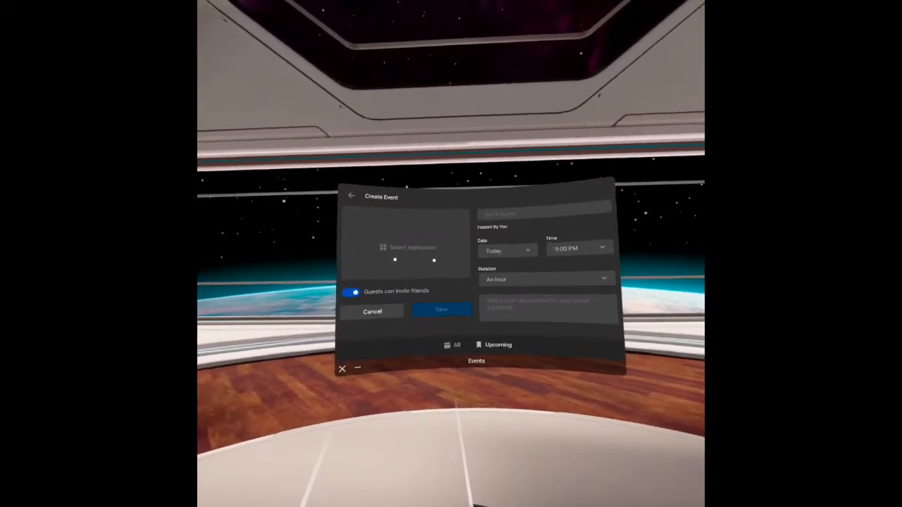
# Step: Choose an app for the event from the Choose an App list
pyautogui.click(412, 251)
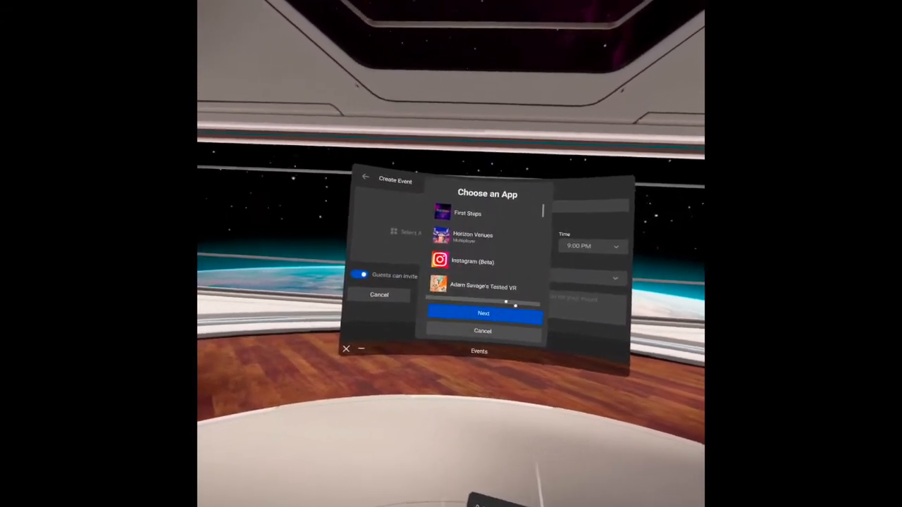
pyautogui.click(482, 331)
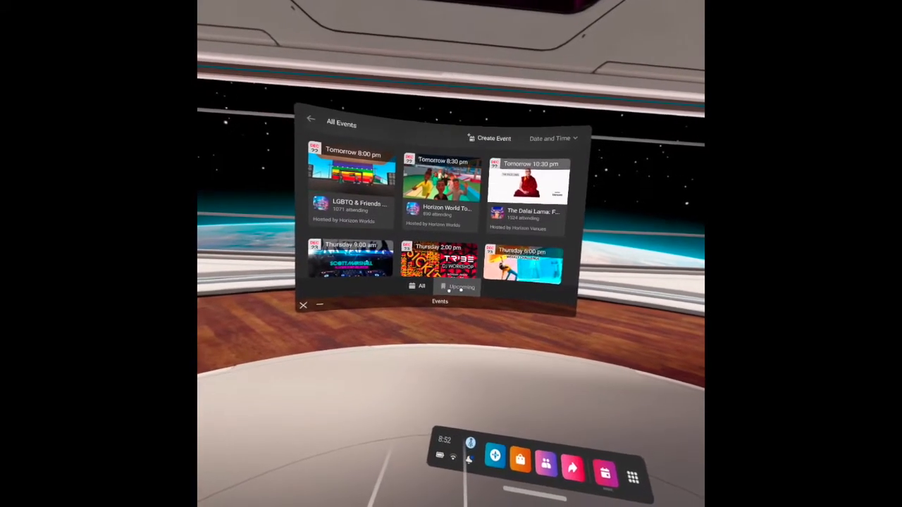
# Step: Filter the Events app to Upcoming, showing the Horizon Holiday event
pyautogui.click(456, 287)
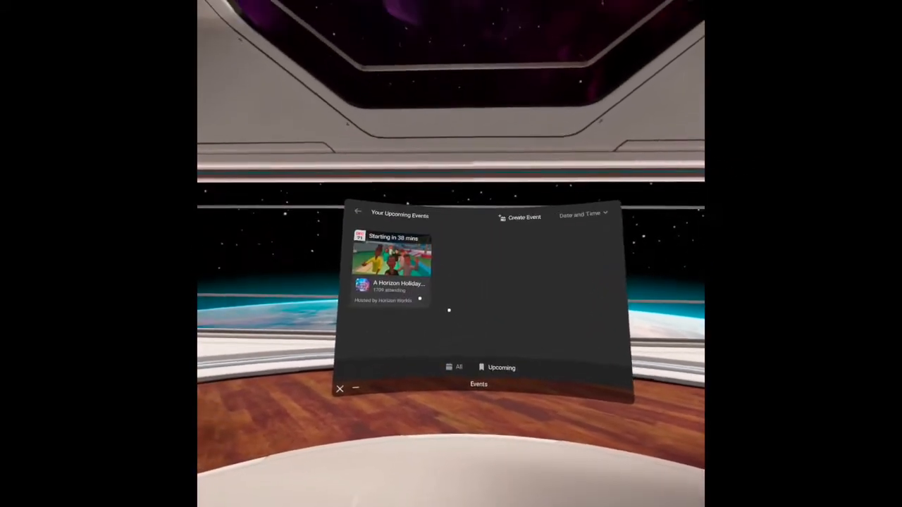